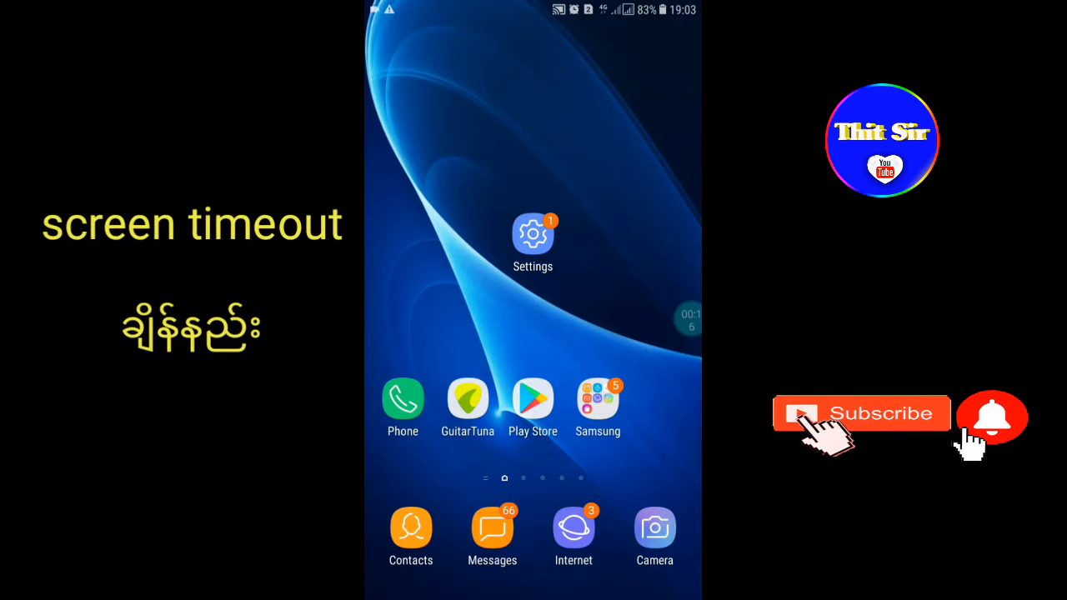
# Launch the Settings app from the Android home screen.
pyautogui.click(532, 234)
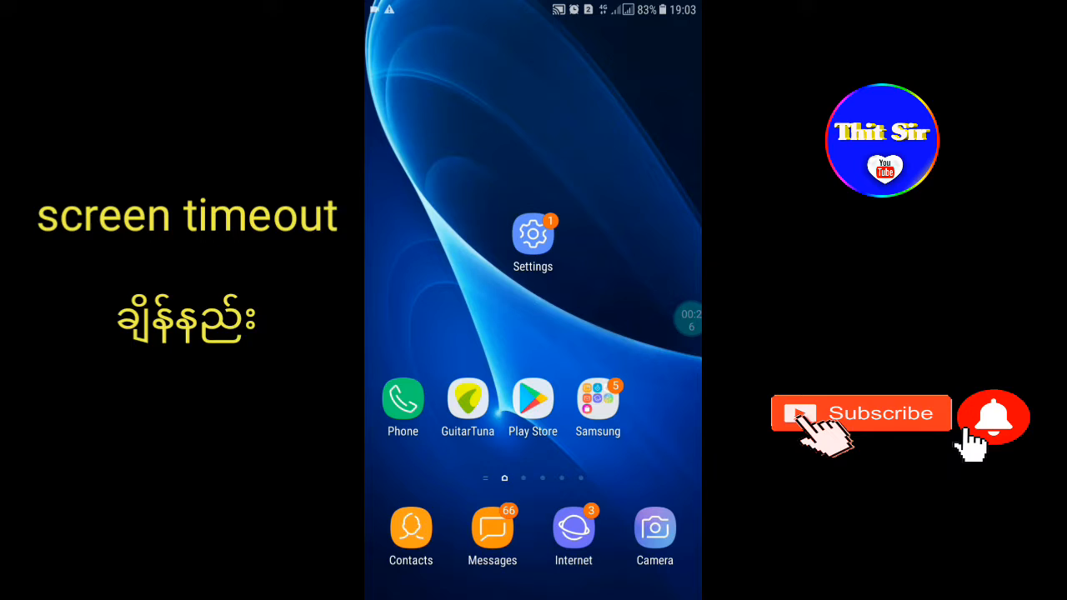
pyautogui.click(533, 234)
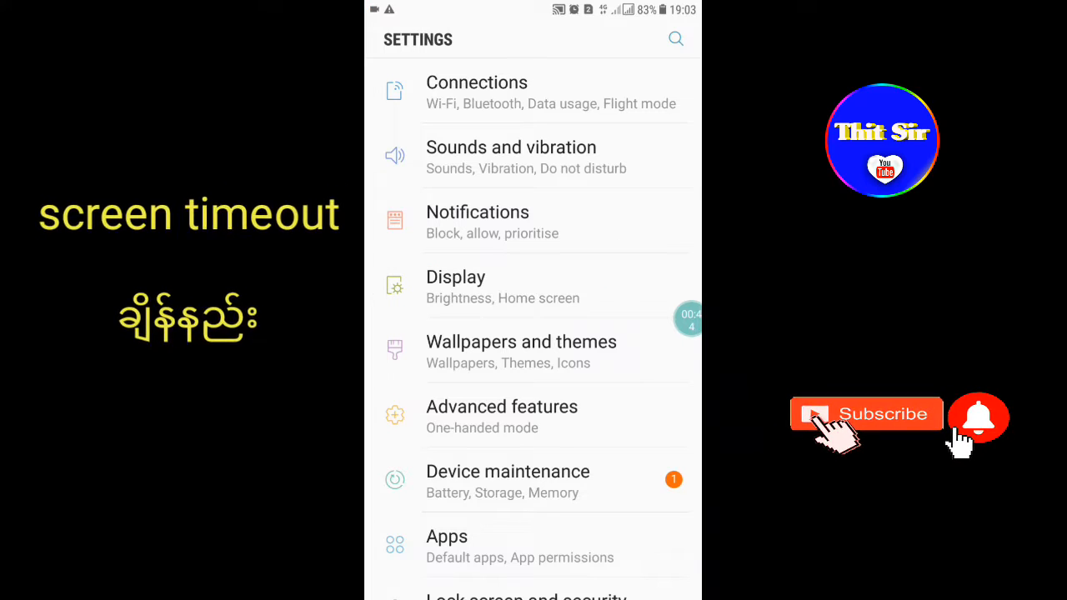
# Go to Display settings and scroll down to the Screen timeout option.
pyautogui.click(455, 288)
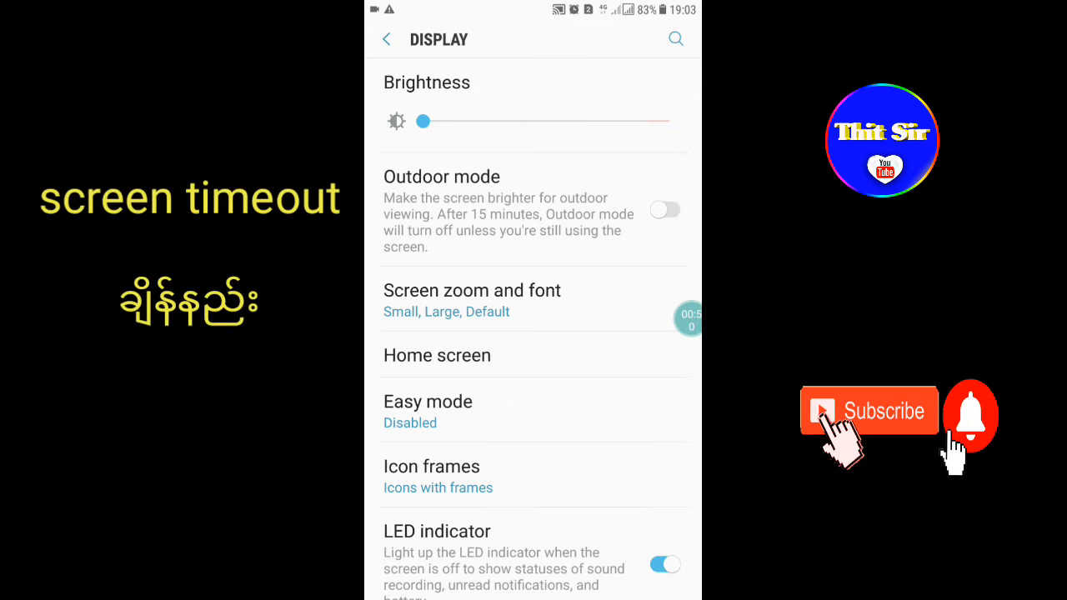
pyautogui.scroll(-3)
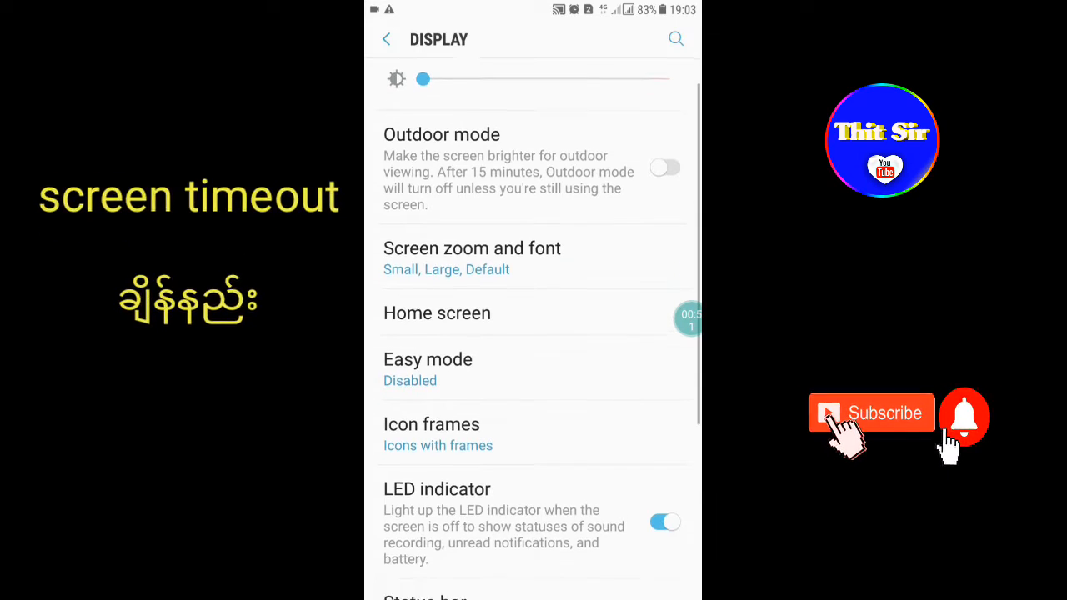
pyautogui.scroll(-3)
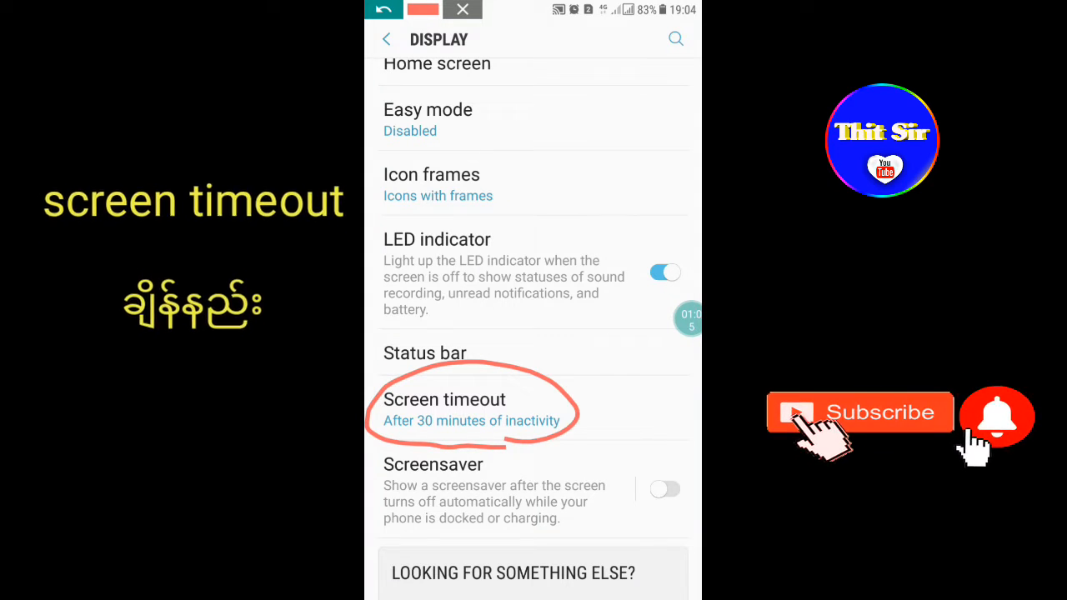
# Change Screen timeout to 30 seconds.
pyautogui.click(443, 409)
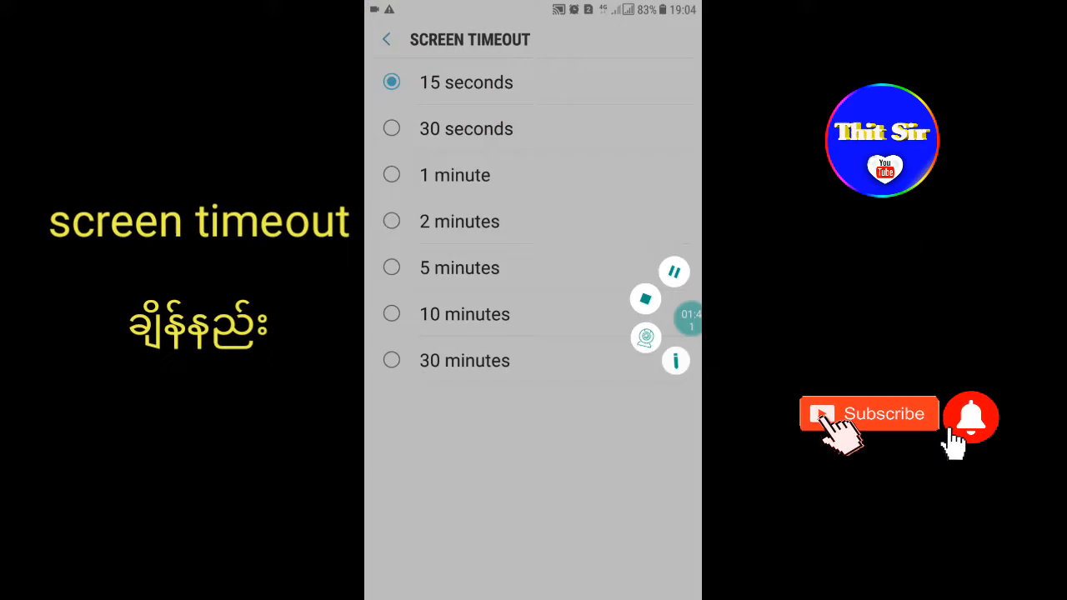
pyautogui.moveTo(392, 108); pyautogui.dragTo(542, 154)
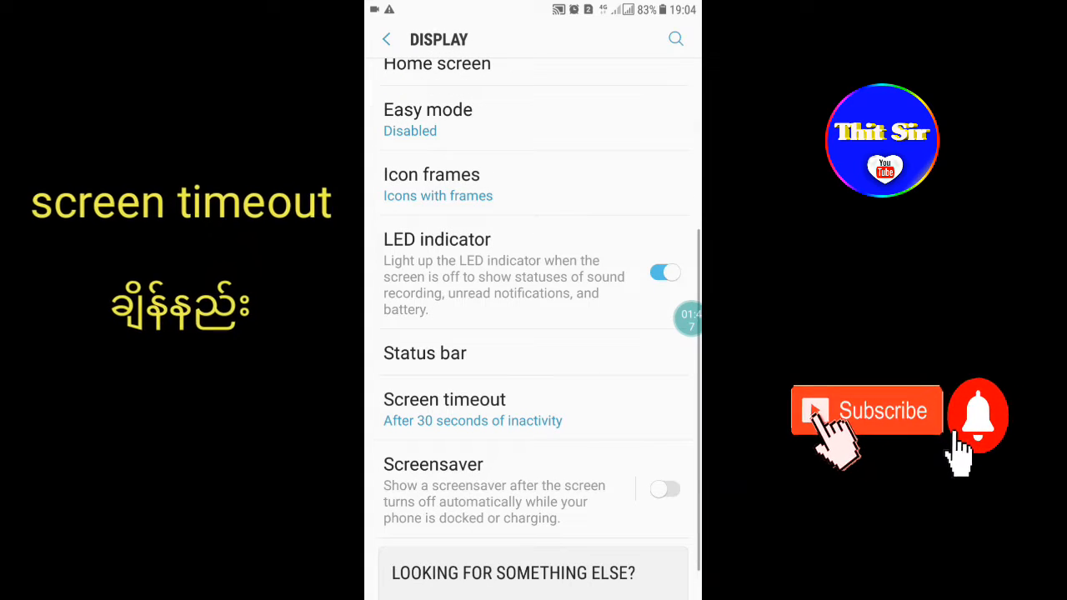
# Set Screen timeout back to 30 minutes.
pyautogui.click(444, 405)
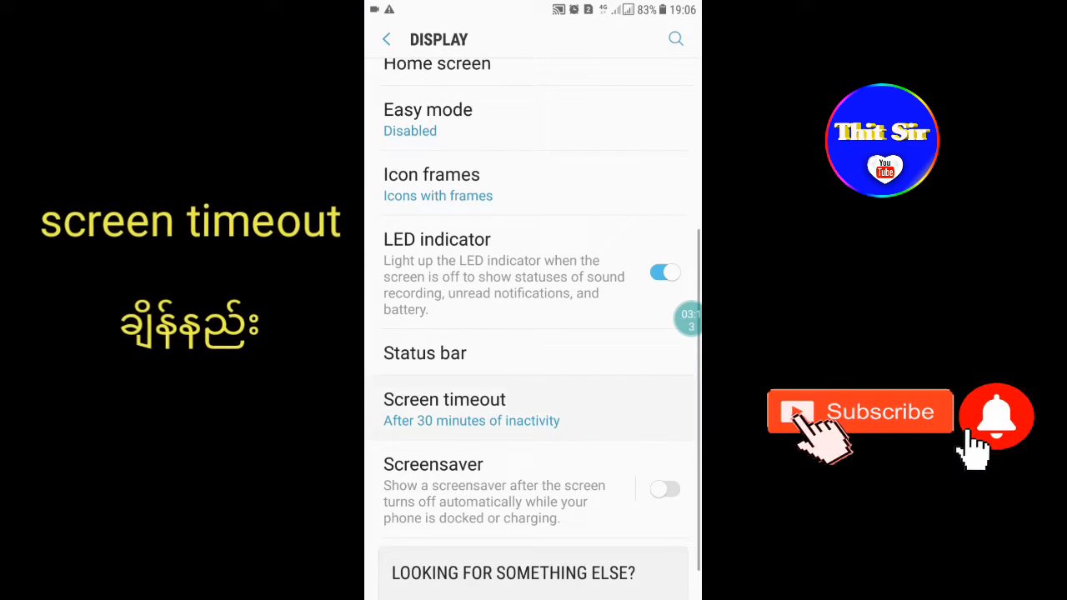
pyautogui.click(445, 399)
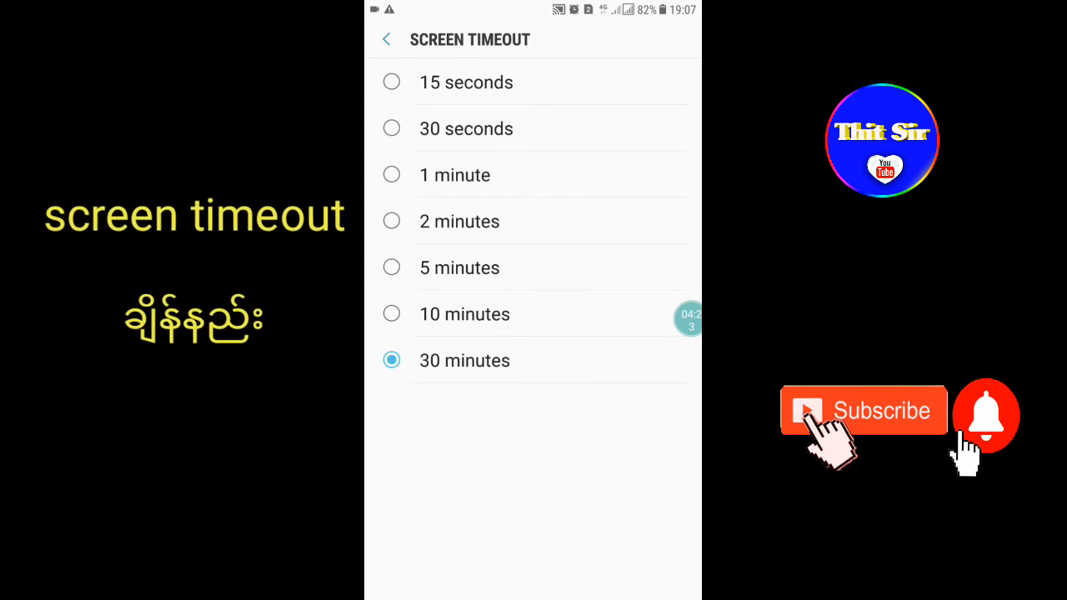
pyautogui.click(386, 39)
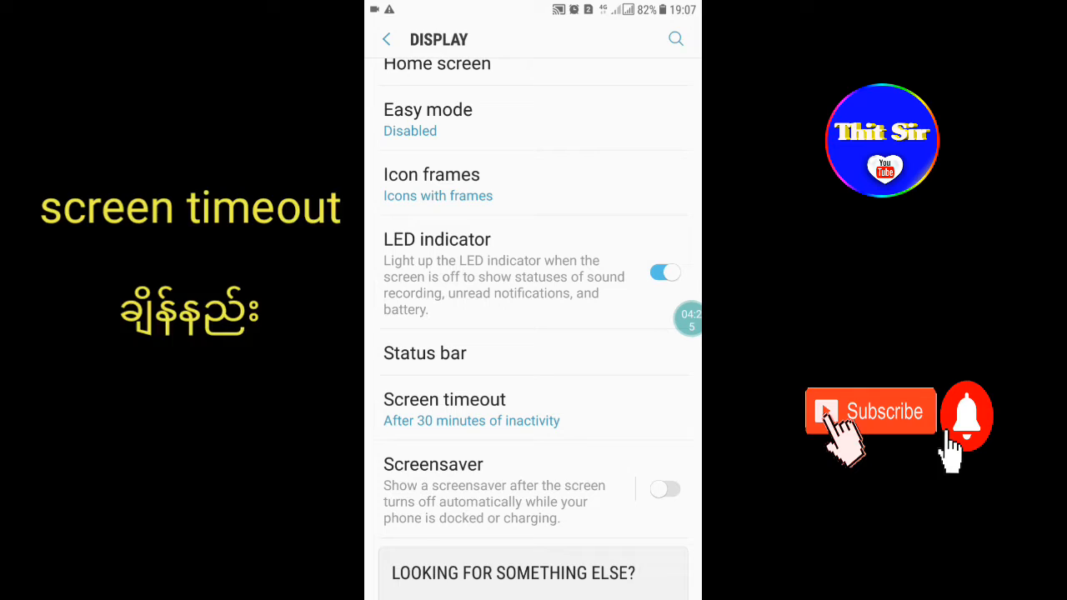